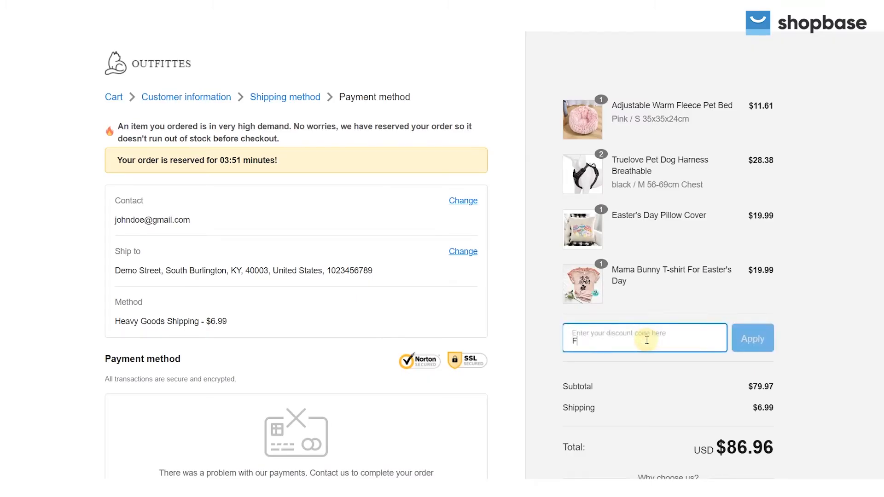
Enter 'Free Ship' in the checkout discount field and apply it to the order.
type("Free Ship")
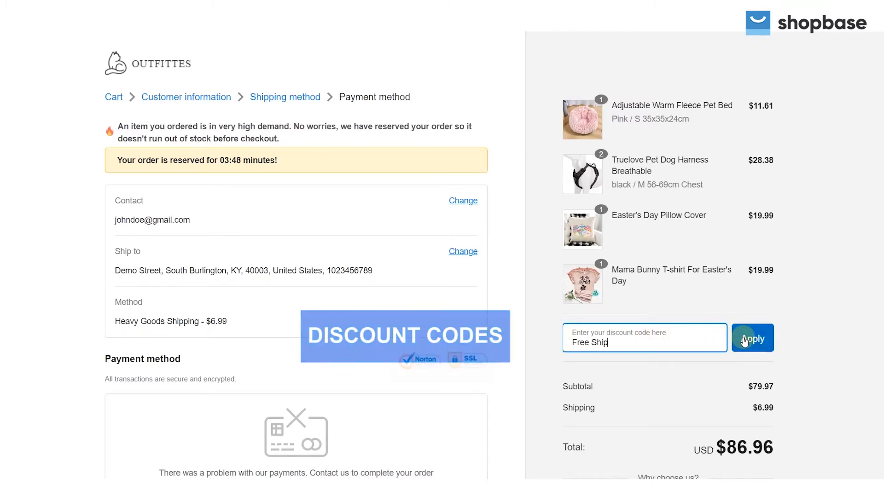
left_click(752, 337)
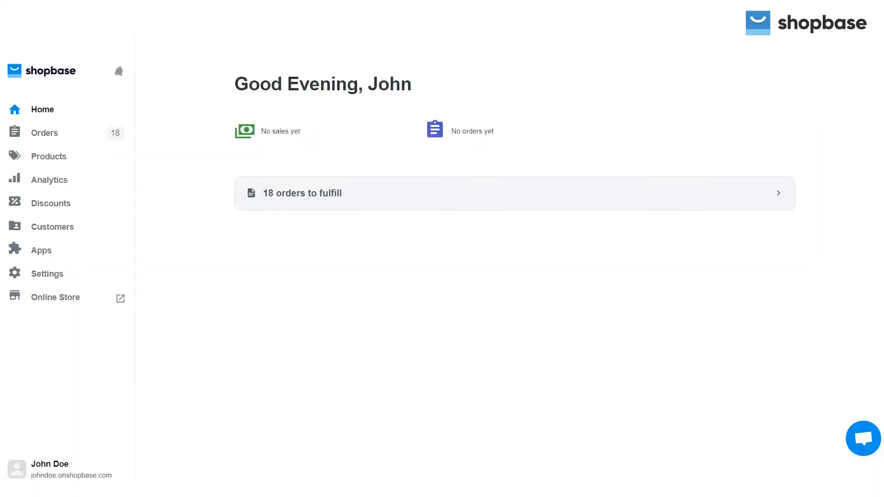
mouse_move(123, 207)
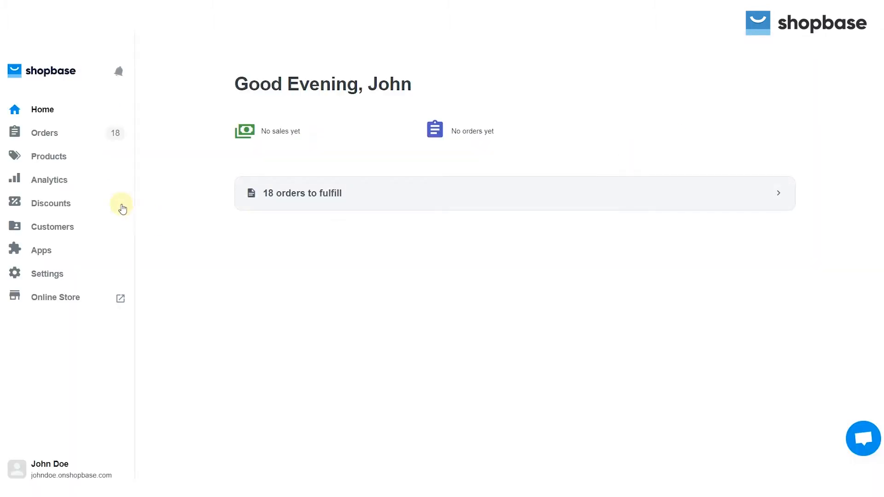
Browse the discount codes and automatic discounts lists, then start a new automatic discount.
left_click(51, 203)
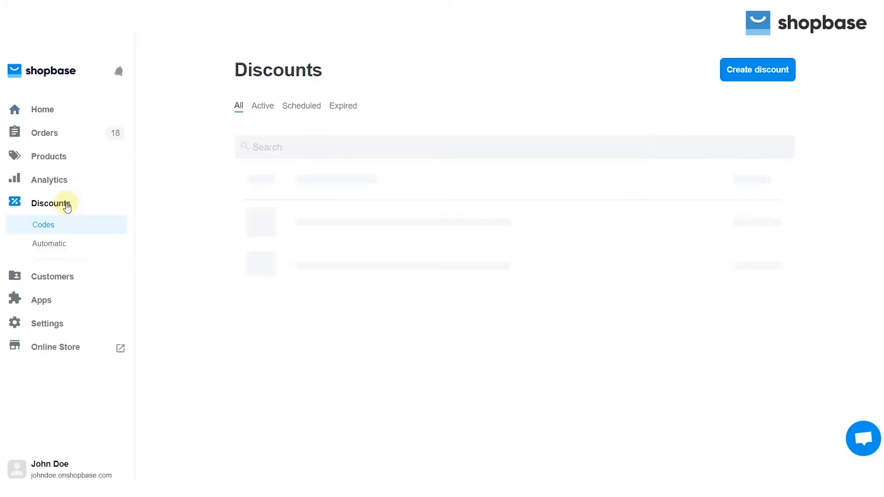
left_click(43, 225)
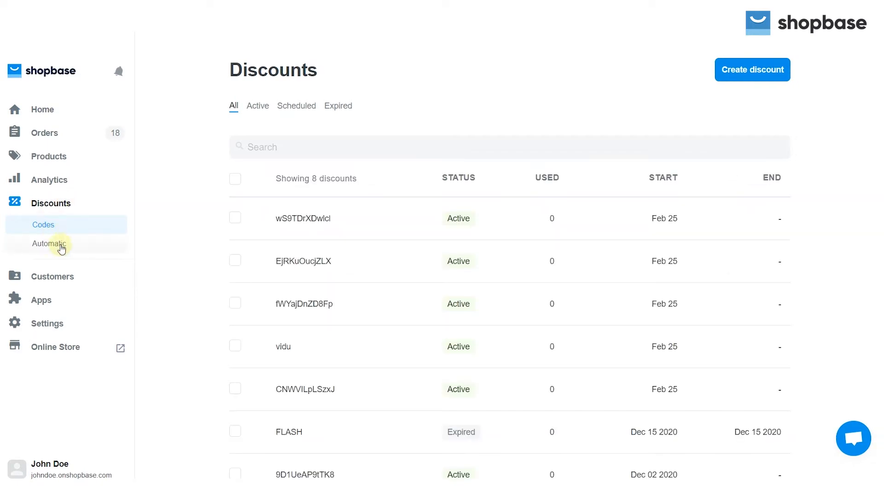
left_click(49, 244)
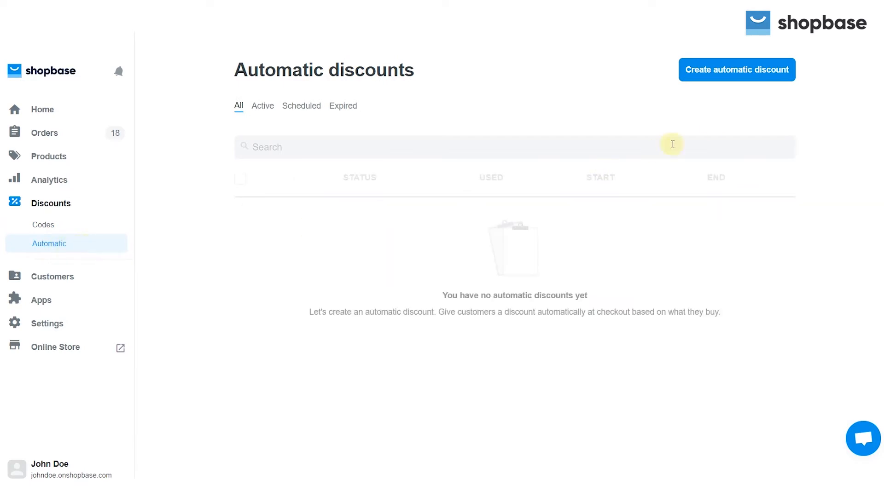
left_click(736, 70)
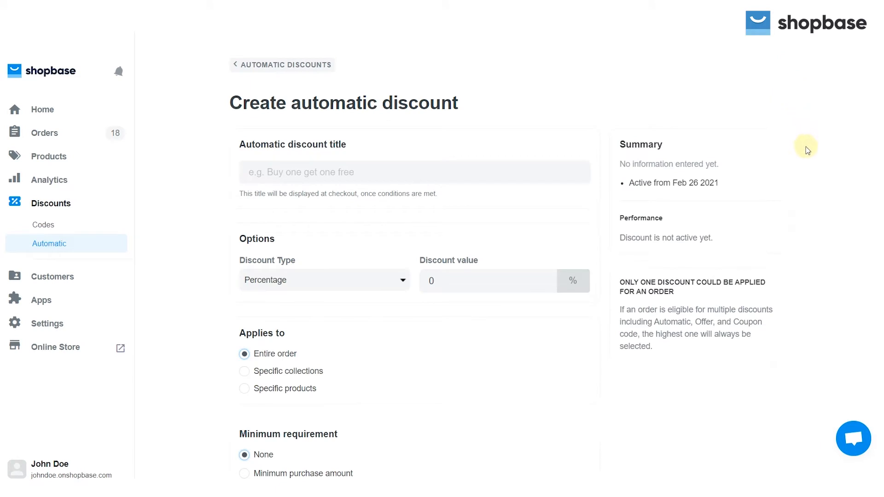
Title the automatic discount 'demo code free' with a fixed amount of 50 USD off.
left_click(414, 171)
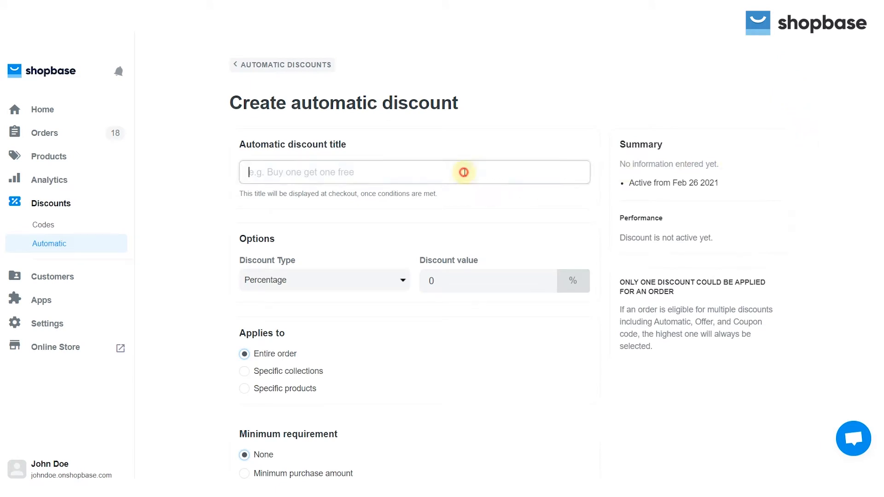
type("demo code free")
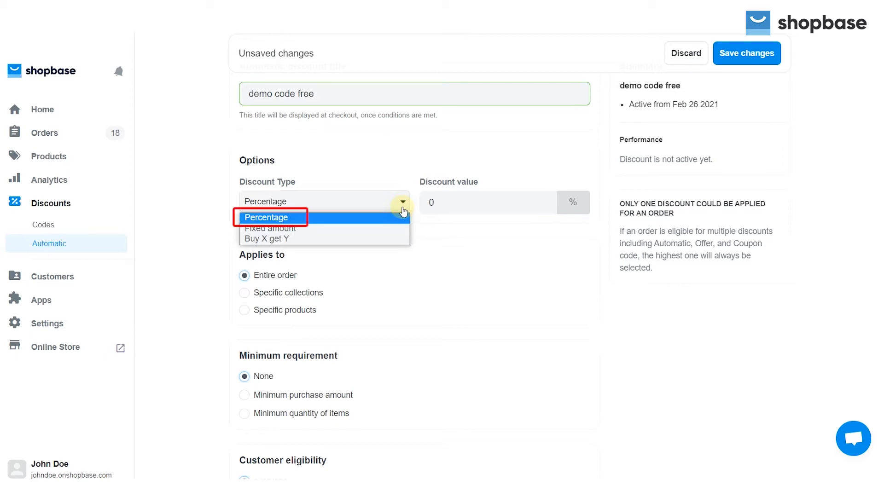
mouse_move(271, 228)
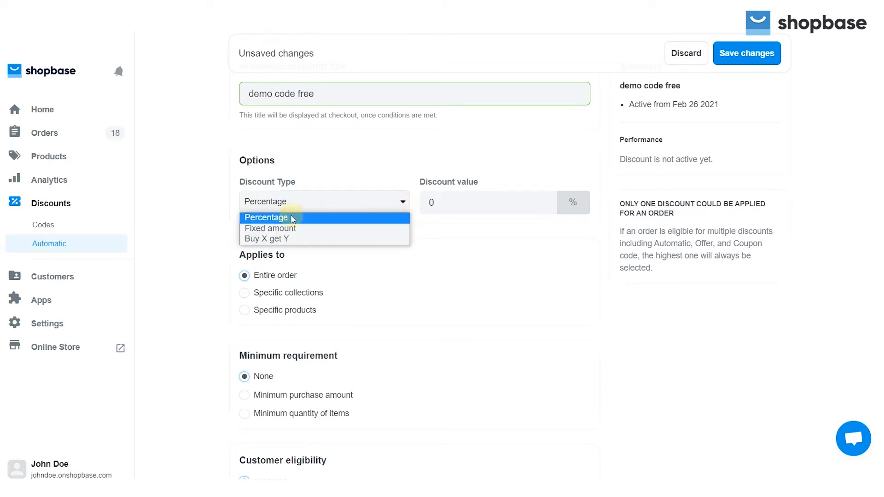
left_click(266, 218)
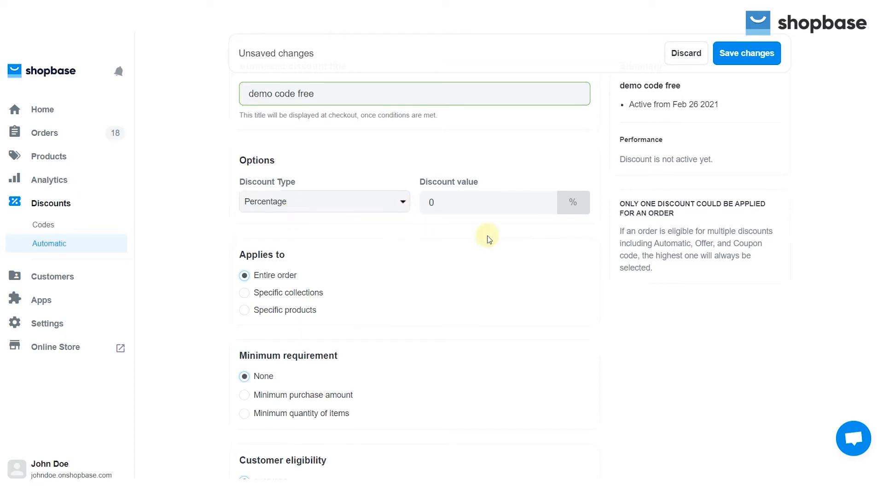
left_click(324, 202)
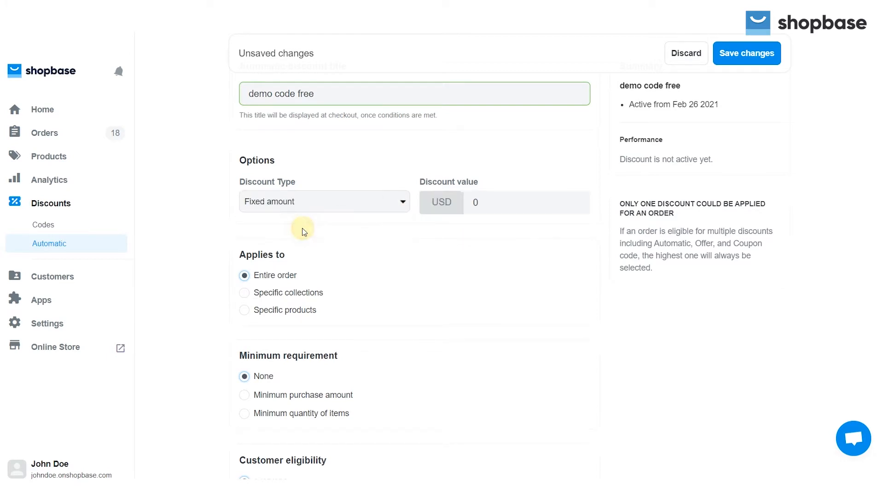
left_click(482, 203)
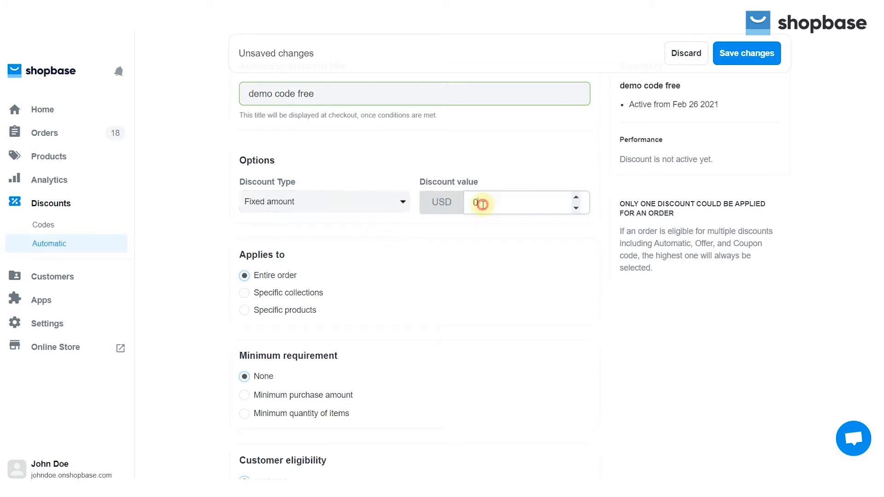
type("50")
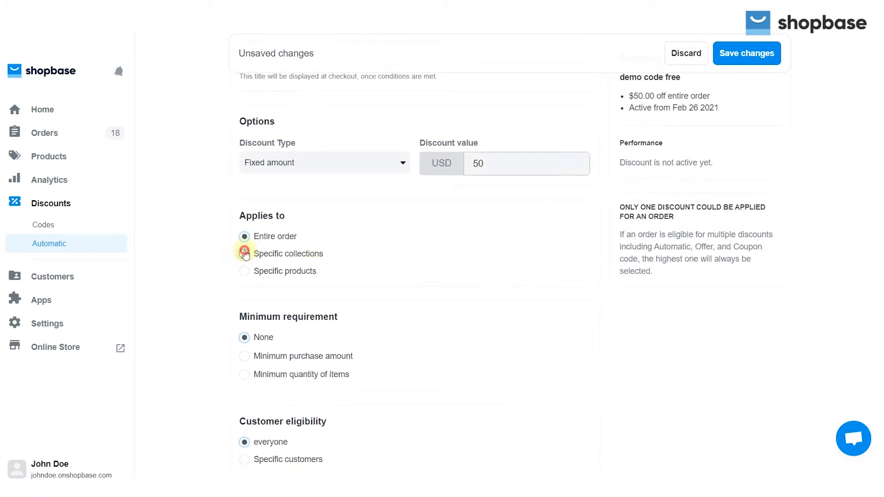
Keep the discount on the entire order, capped at 2 uses, once per customer.
left_click(244, 272)
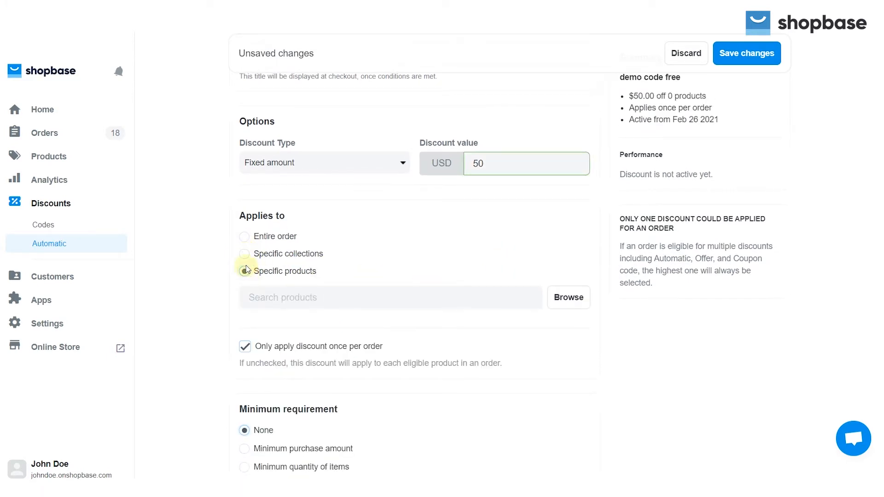
left_click(244, 236)
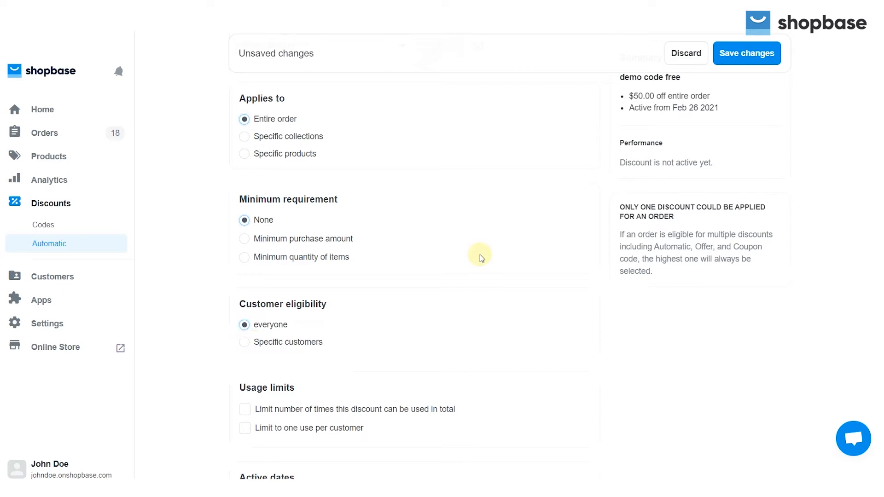
scroll("down", 3)
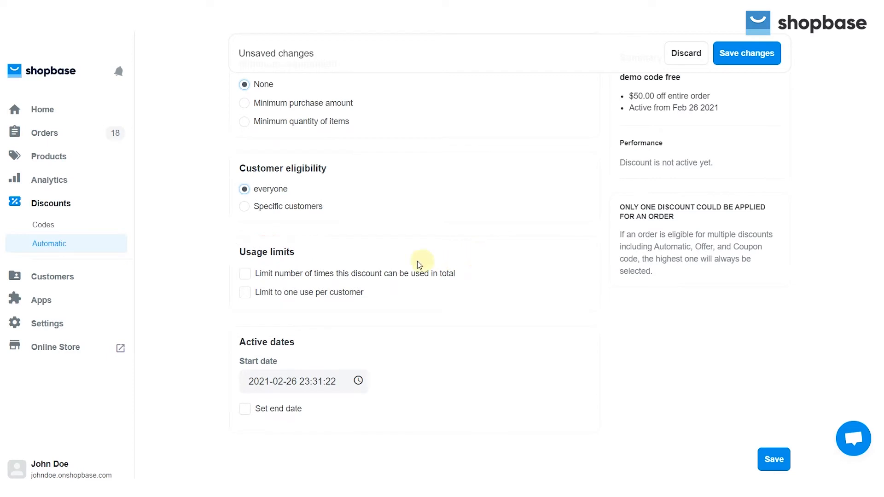
left_click(244, 274)
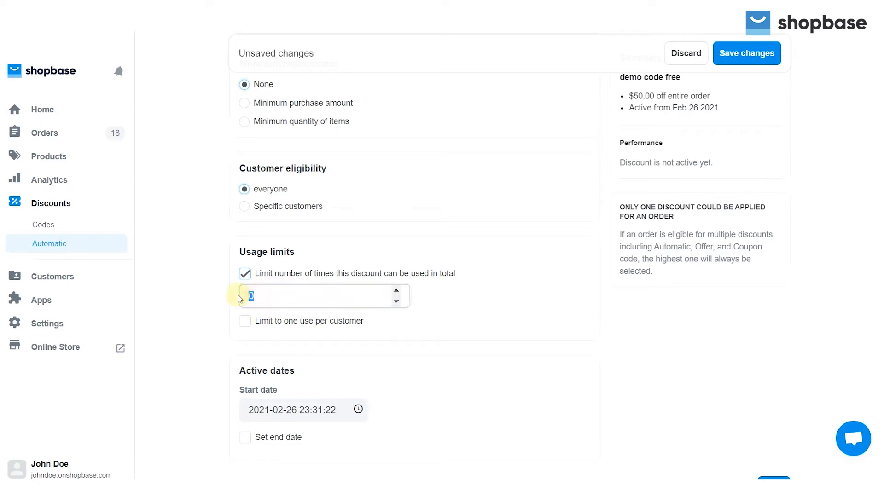
left_click(245, 321)
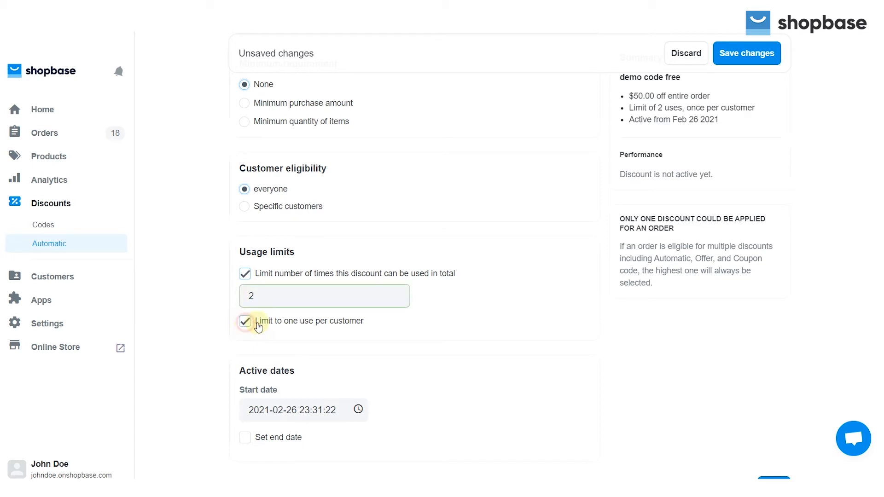
Set the discount's start date to Feb 27, 2021.
scroll("down", 3)
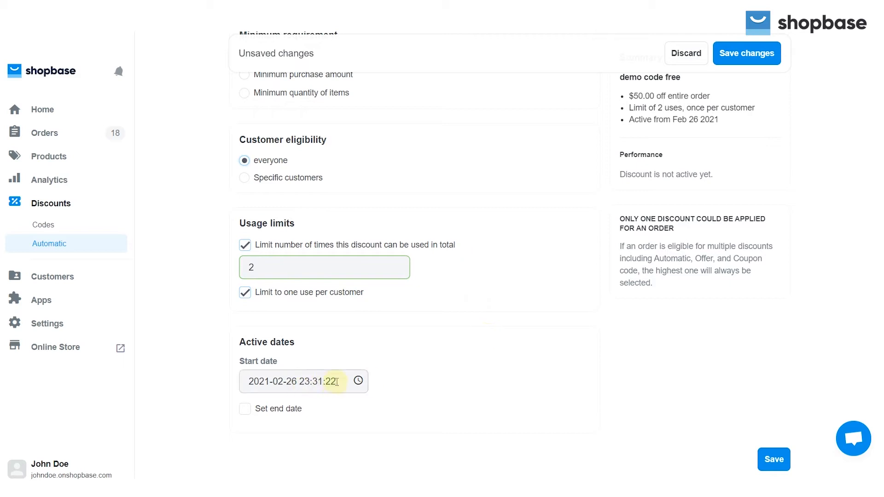
left_click(415, 286)
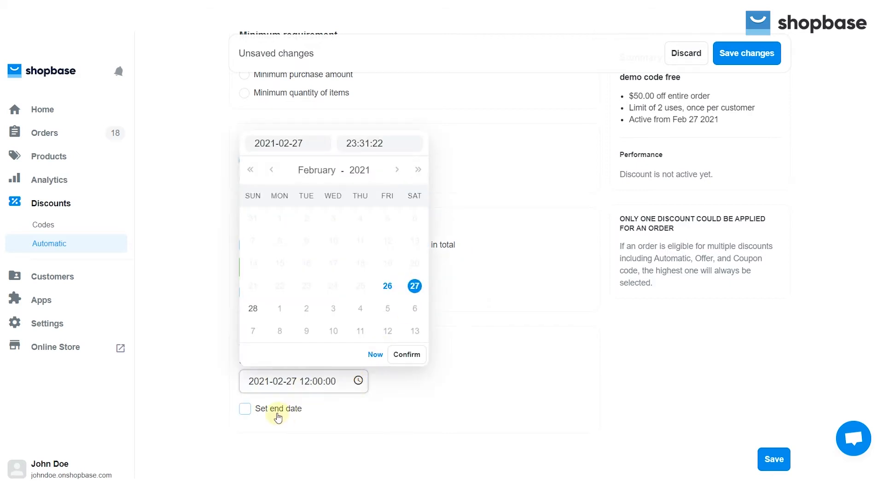
left_click(245, 409)
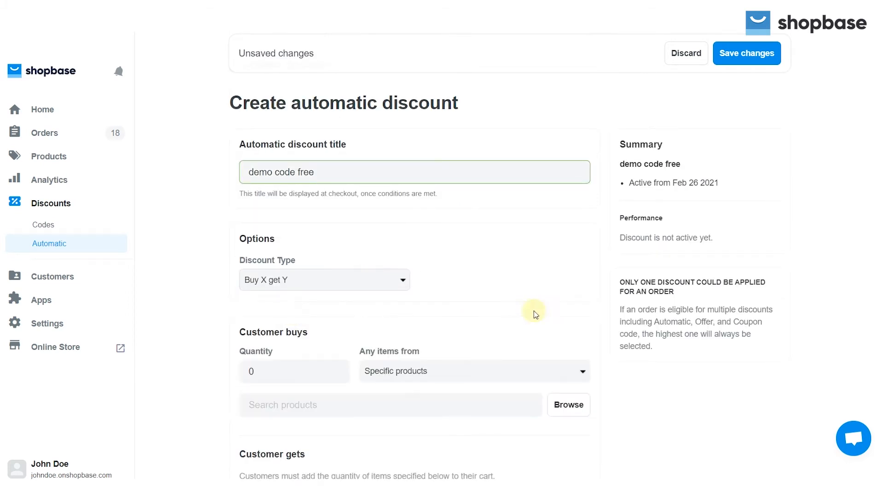
Require buying 5 Dog Car Seat Carries Portable to get the Long Plush Super Soft Dog Bed.
scroll("down", 3)
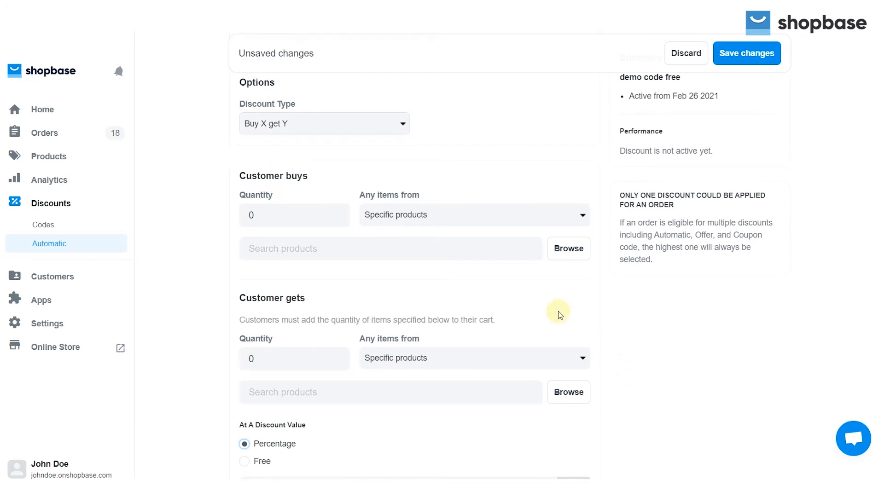
type("5")
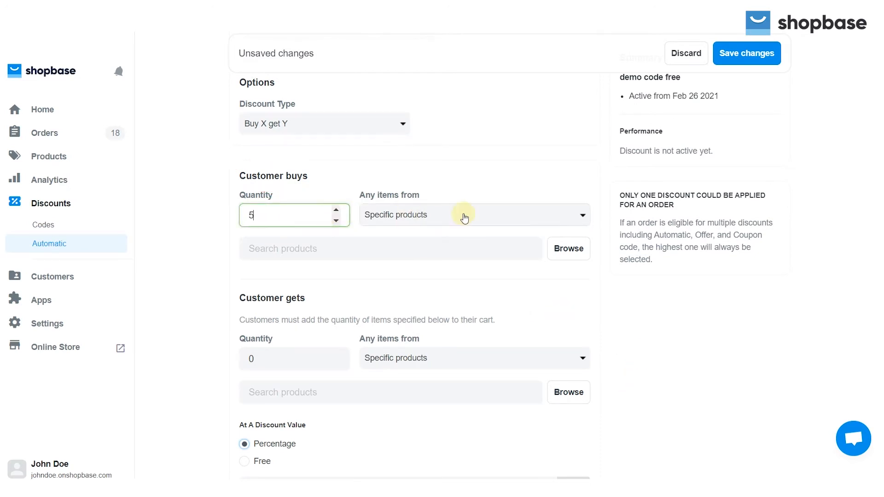
left_click(474, 215)
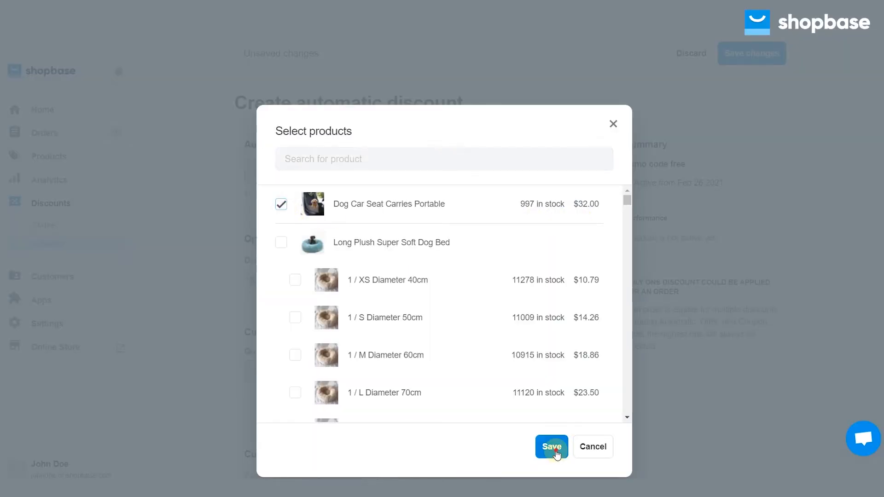
left_click(551, 447)
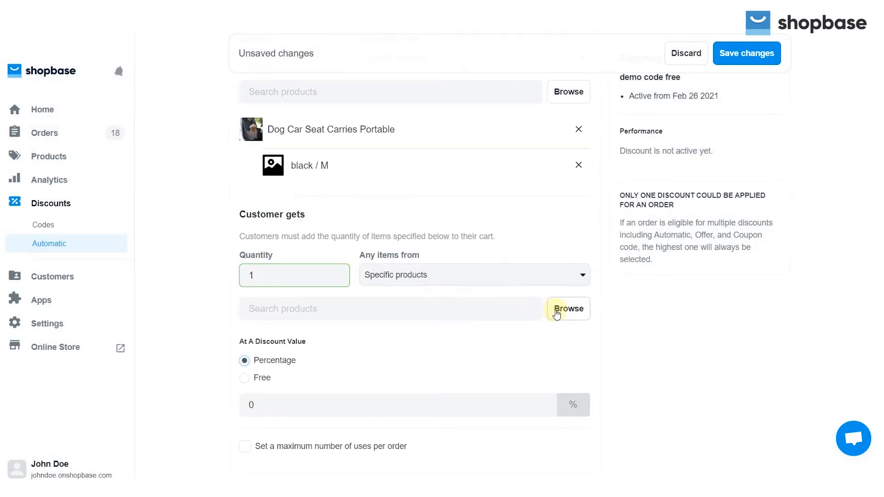
left_click(568, 309)
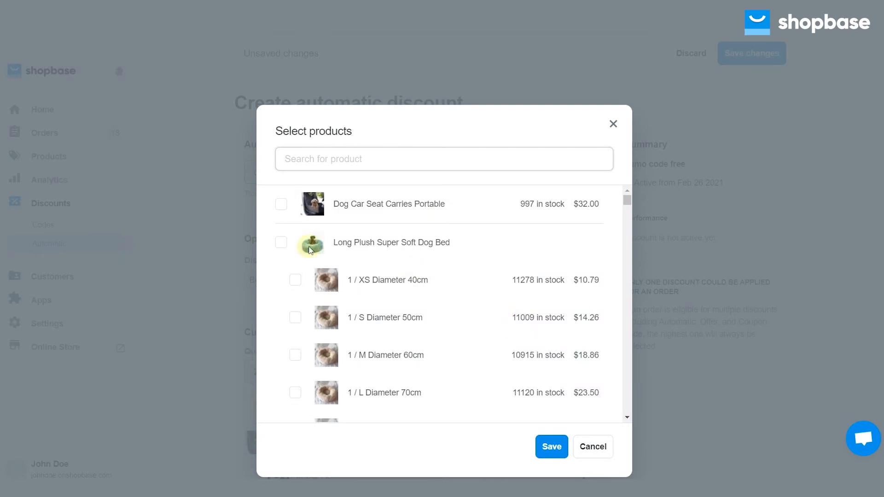
left_click(551, 447)
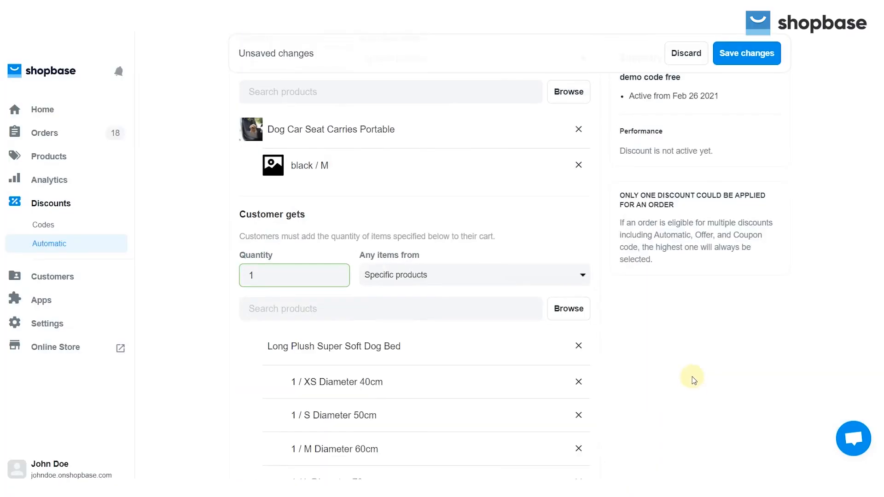
scroll("down", 3)
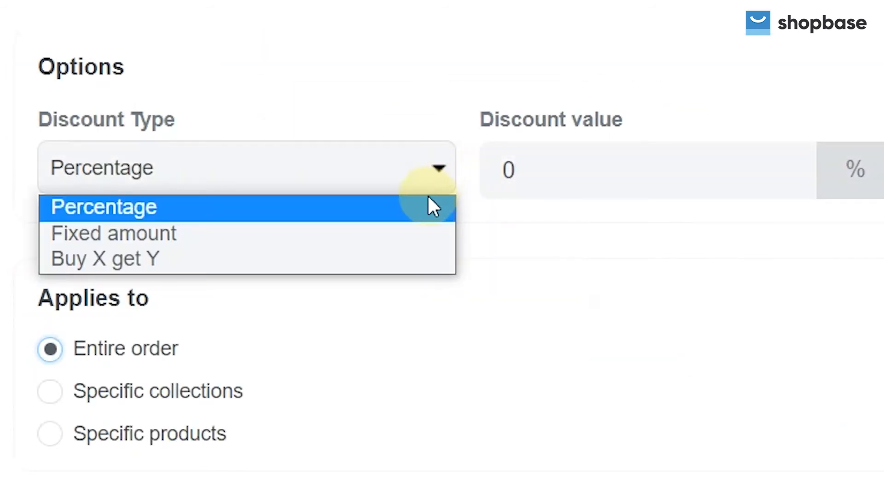
mouse_move(423, 233)
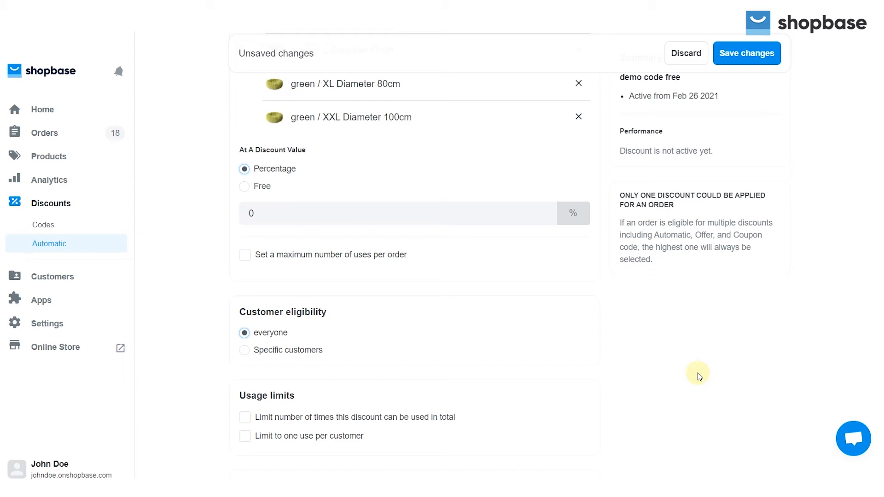
Toggle the reward value from Free back to Percentage, then open the discount codes list.
left_click(244, 187)
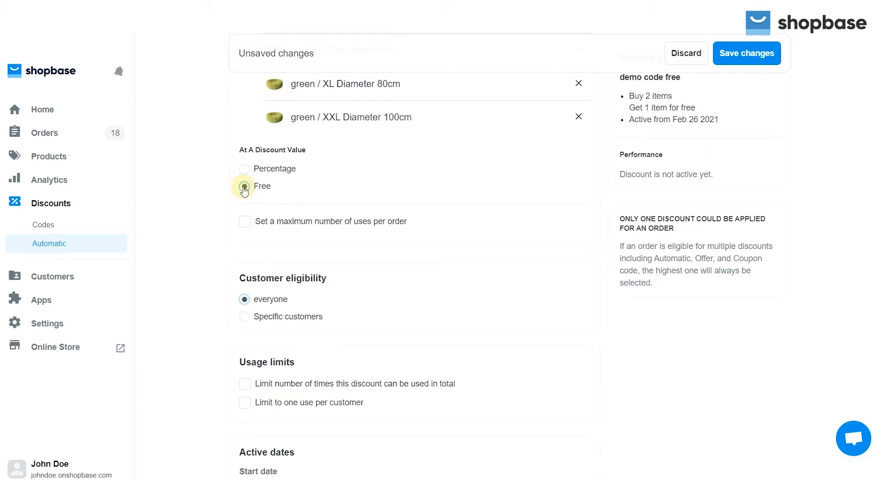
left_click(244, 169)
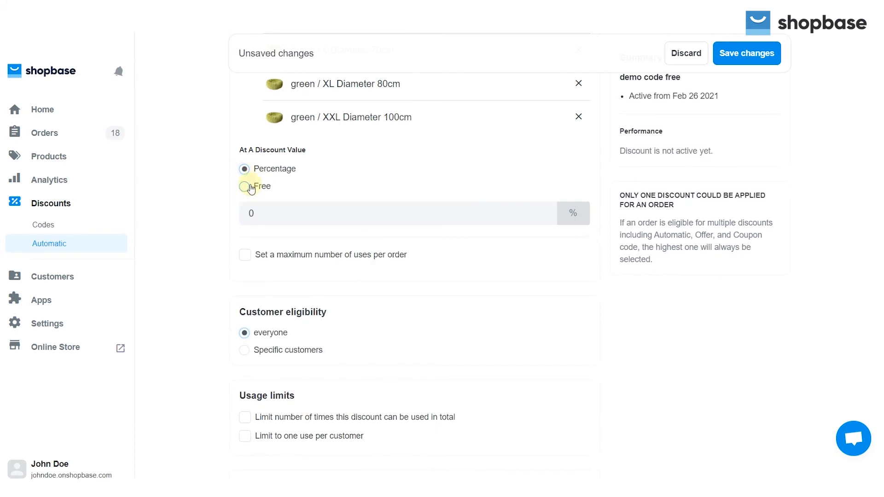
left_click(245, 186)
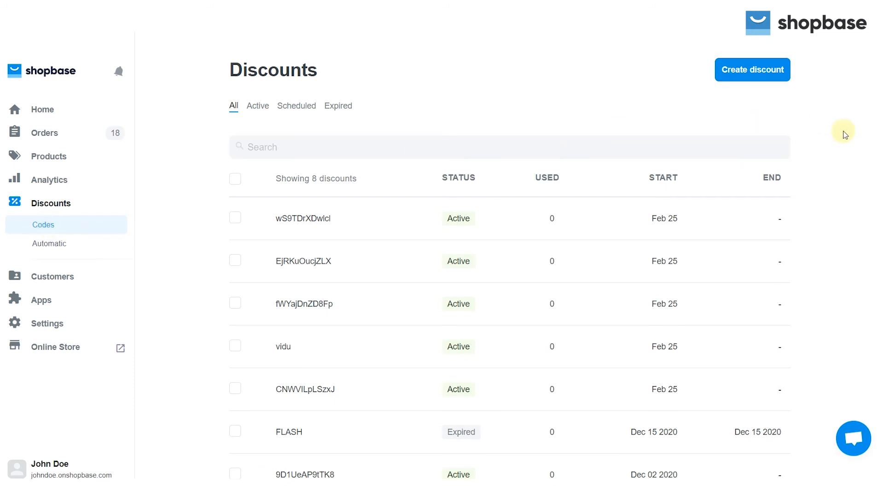
left_click(752, 70)
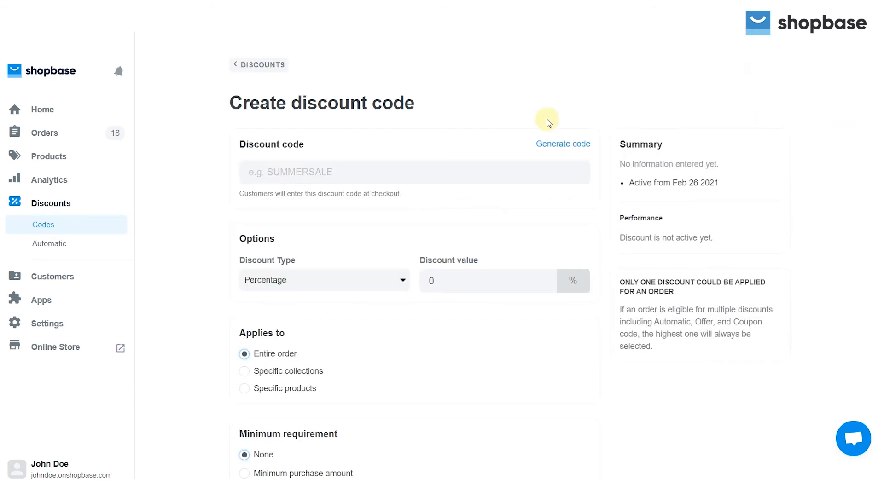
left_click(395, 172)
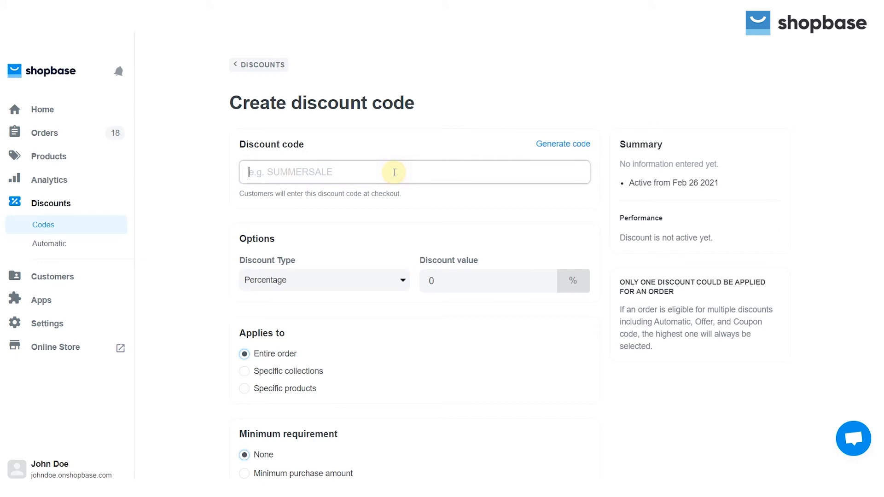
type("demo code free 2")
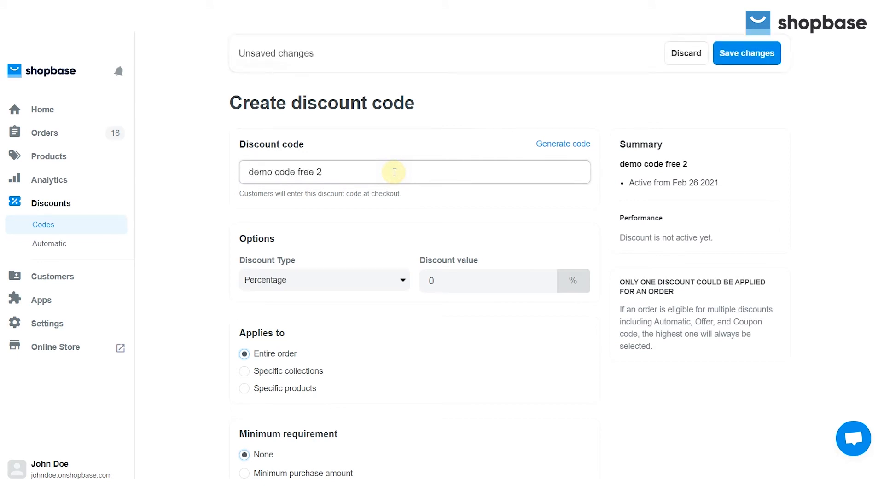
mouse_move(377, 232)
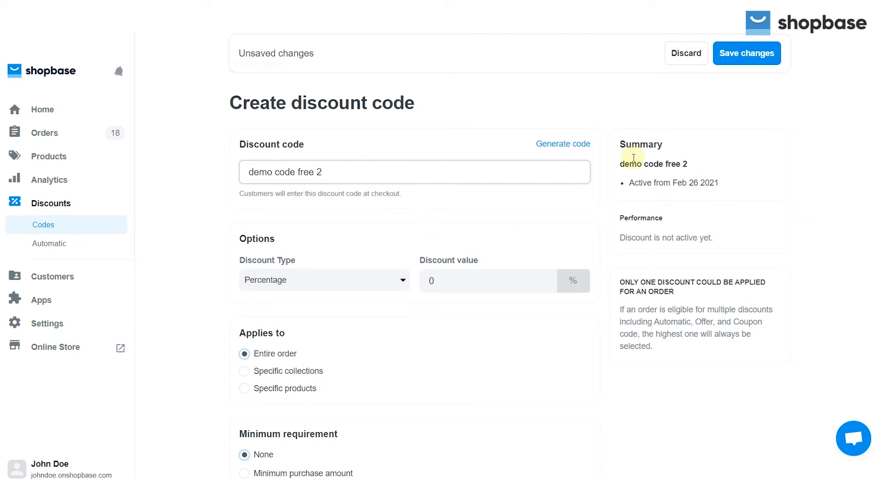
left_click(562, 144)
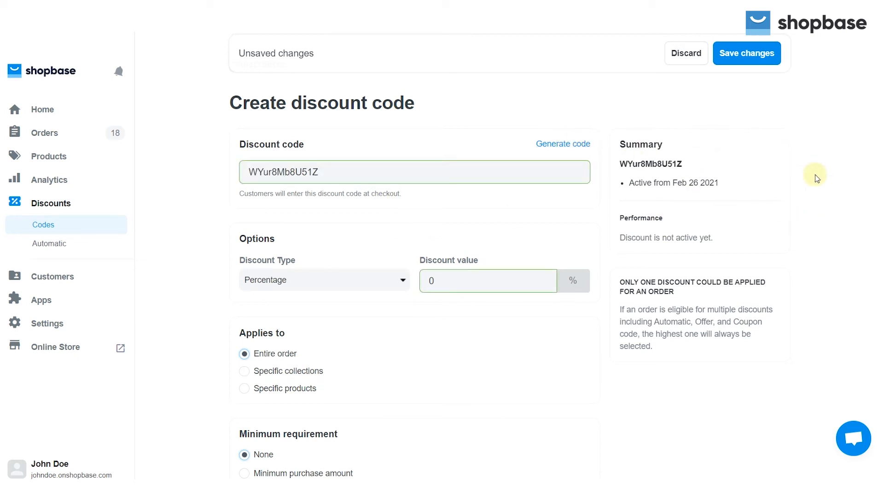
scroll("down", 3)
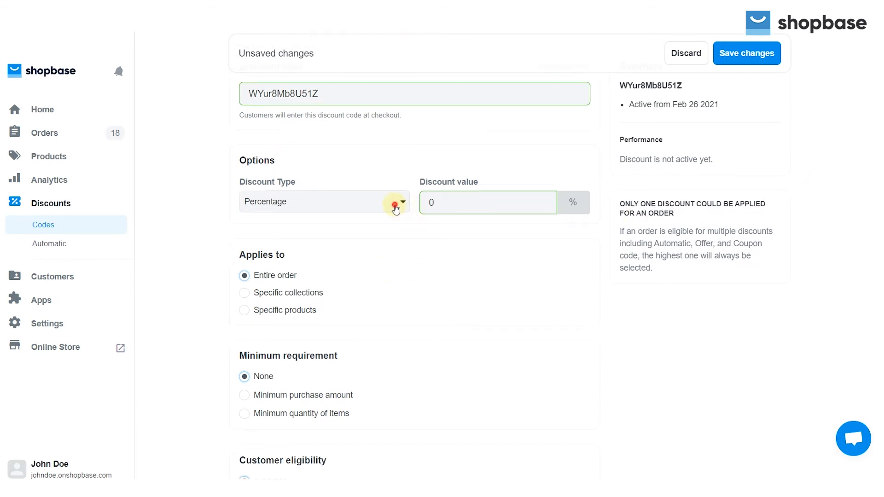
left_click(324, 201)
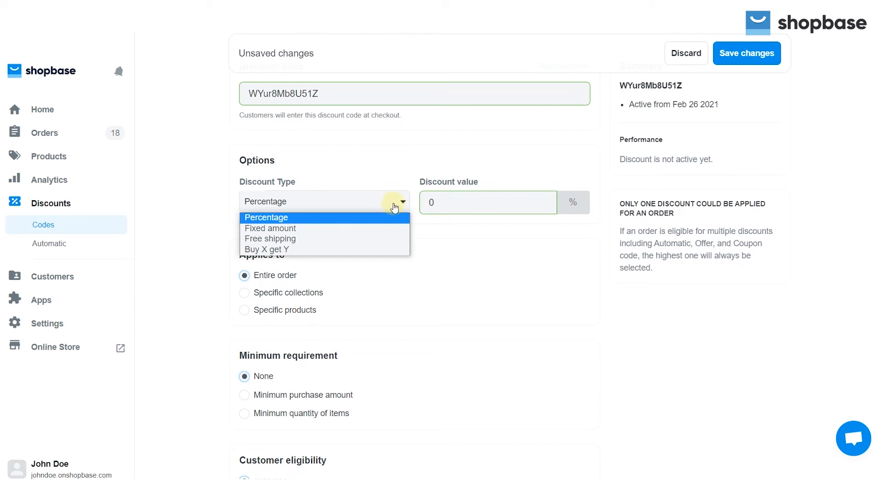
left_click(266, 218)
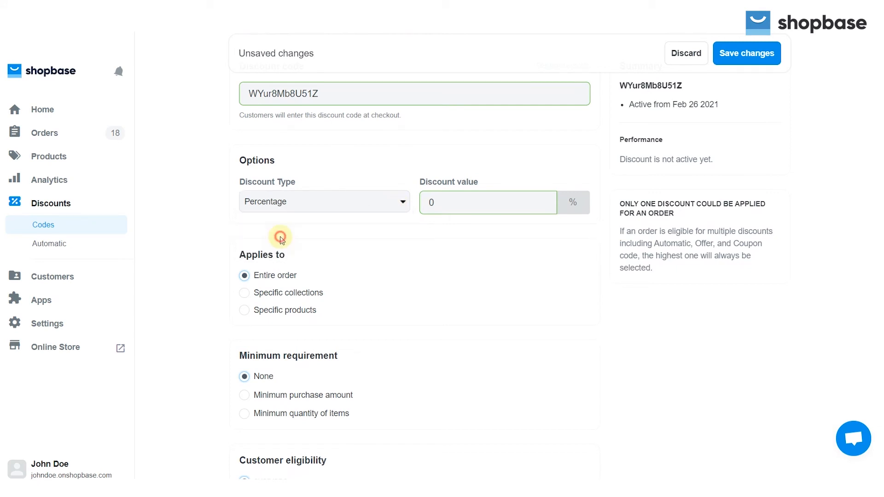
left_click(324, 202)
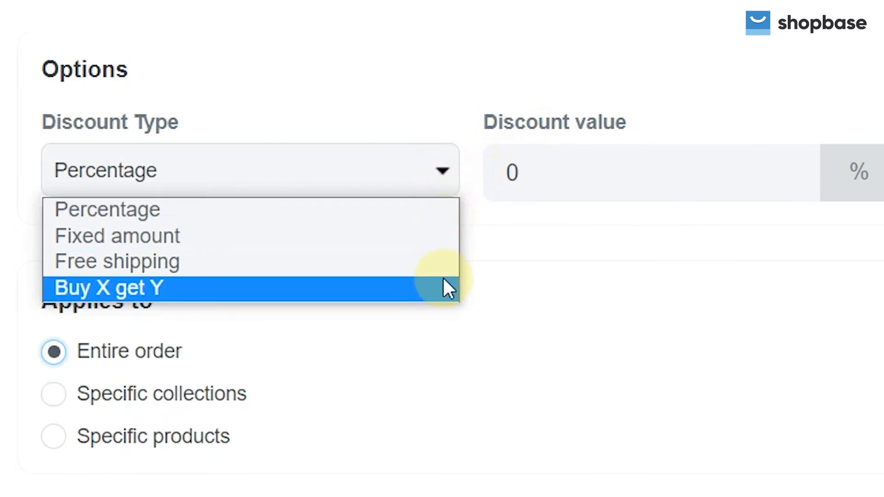
mouse_move(477, 293)
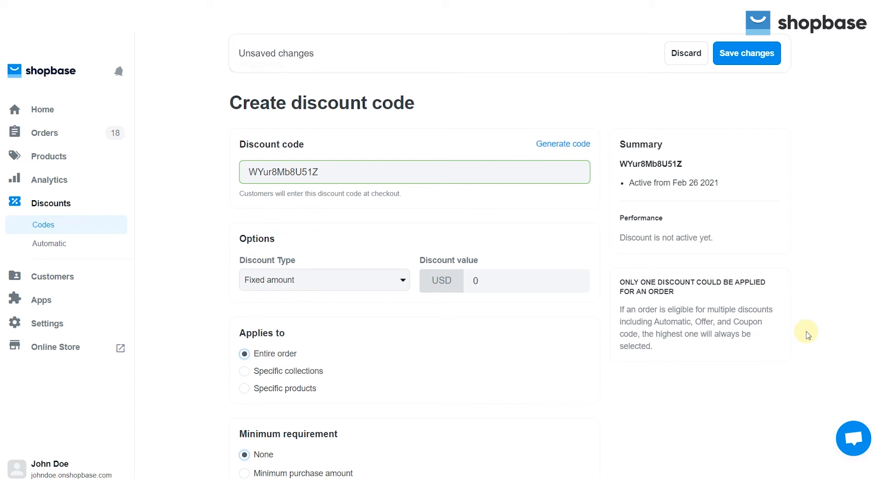
left_click(746, 53)
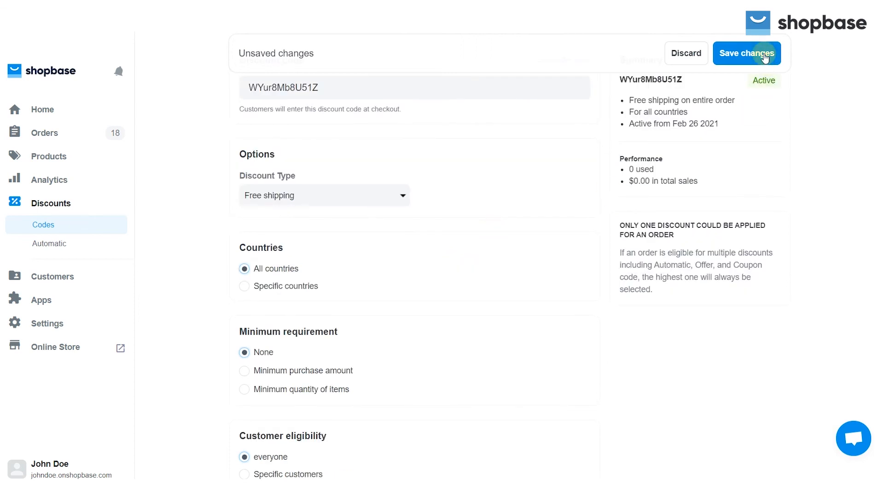
left_click(746, 53)
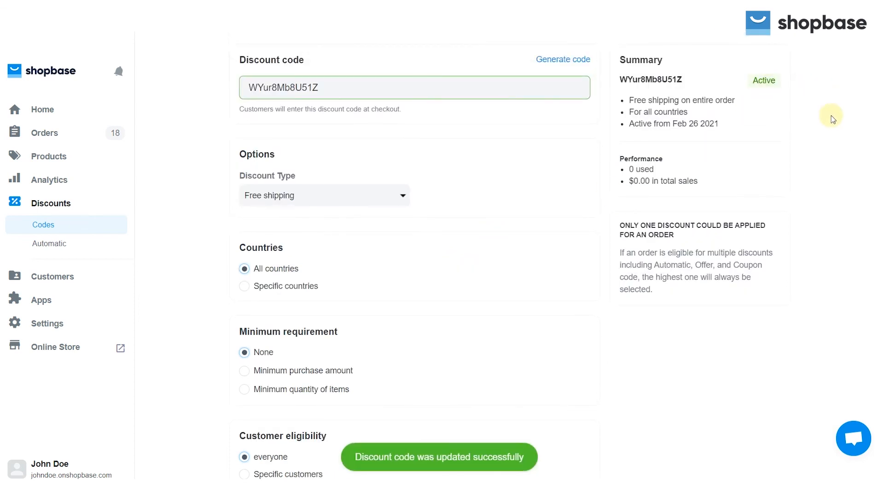